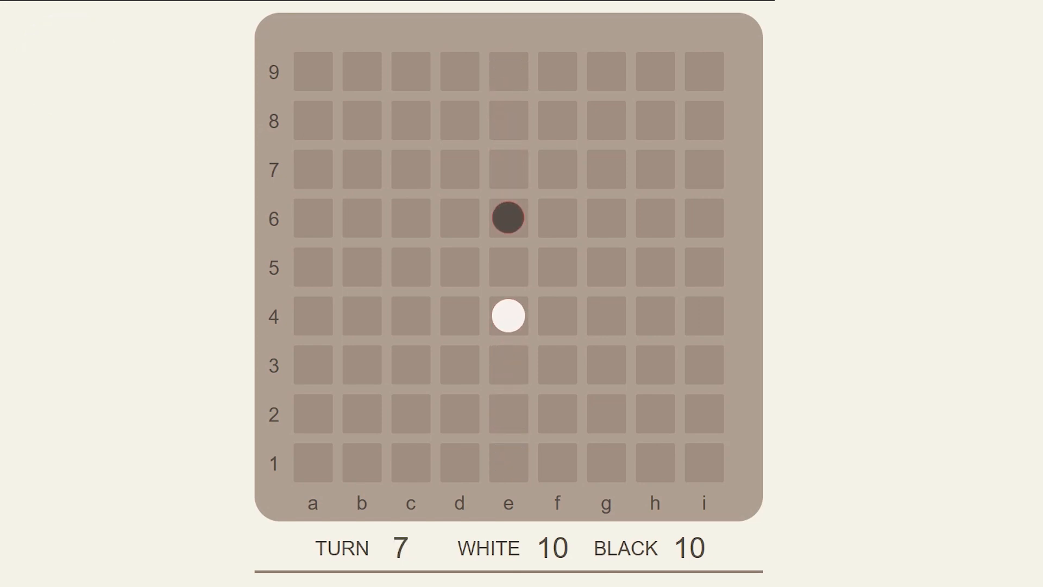
Advance white from e4 to e5, then jump black over it to e4, reaching turn 9.
left_click(508, 267)
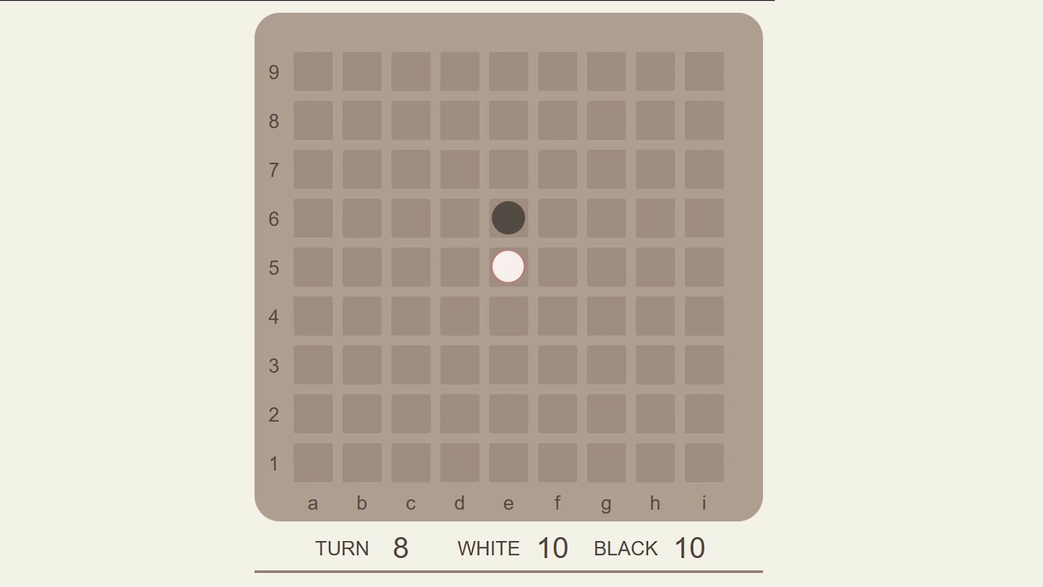
left_click(507, 315)
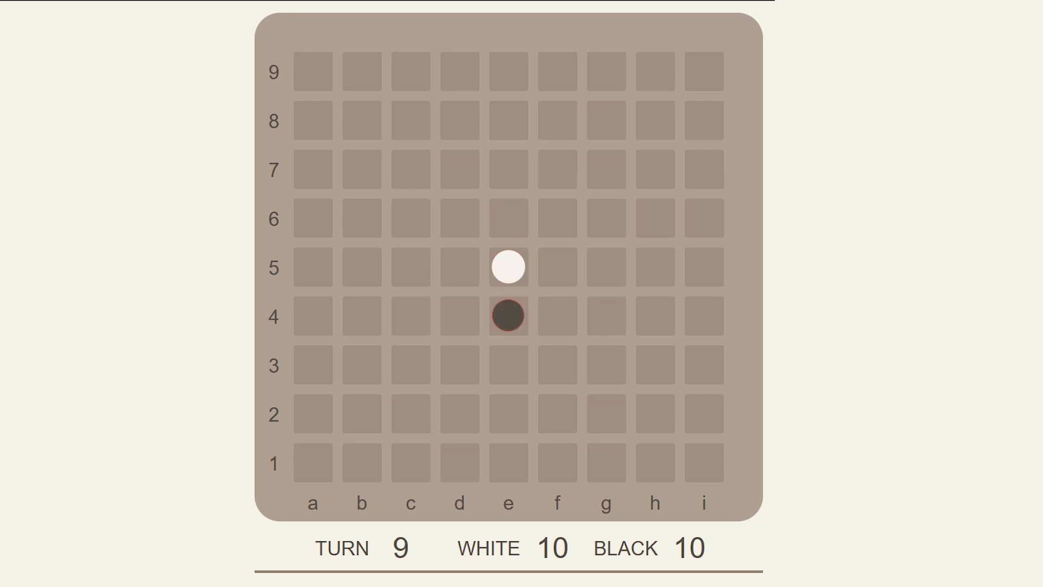